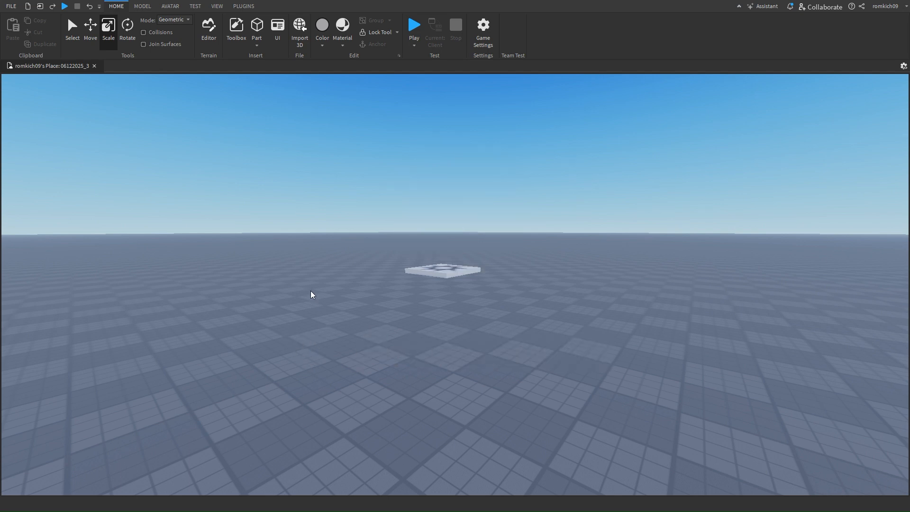
- Show the AI Assistant chat alongside the Explorer hierarchy
left_click(739, 6)
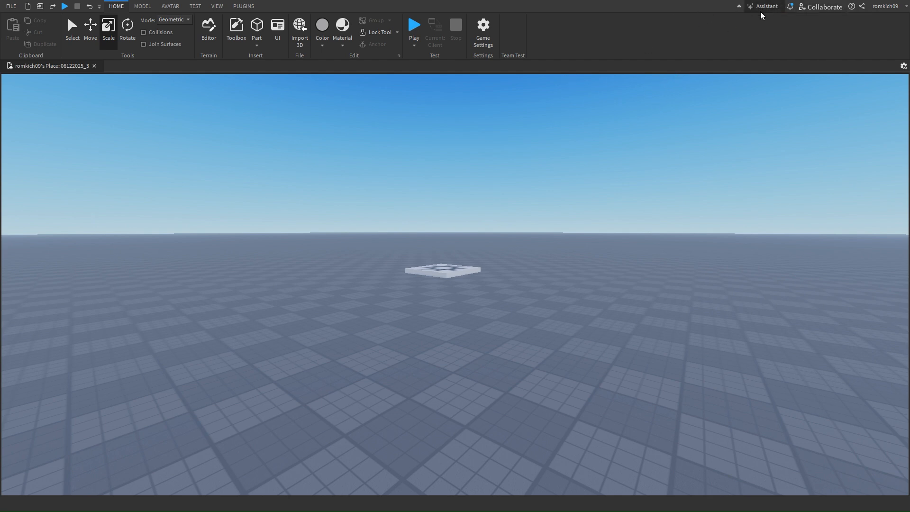
left_click(766, 7)
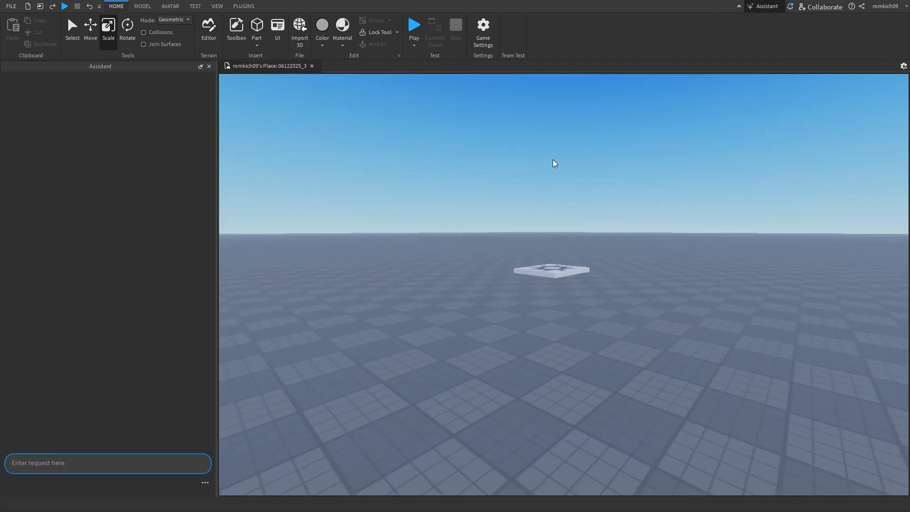
key("ctrl+j")
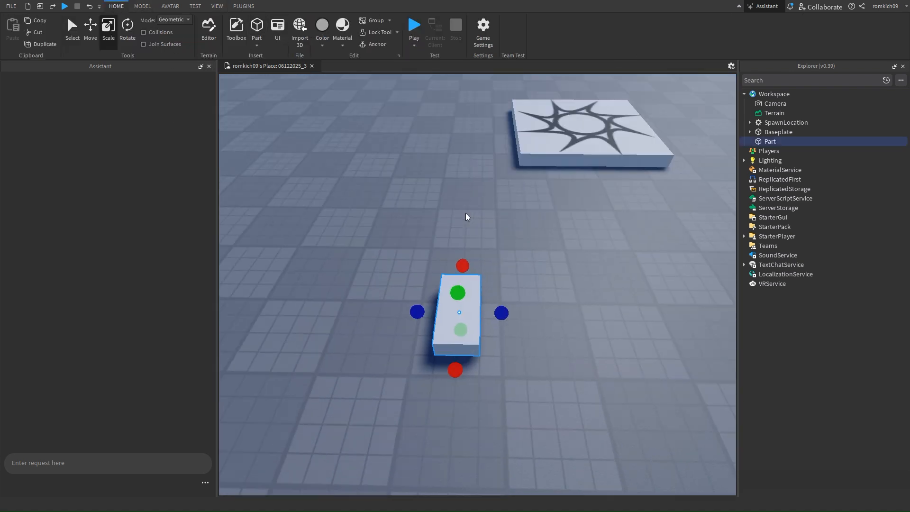
- Rename the new Workspace part to 'KillBrick' and focus the Assistant request box
double_click(770, 142)
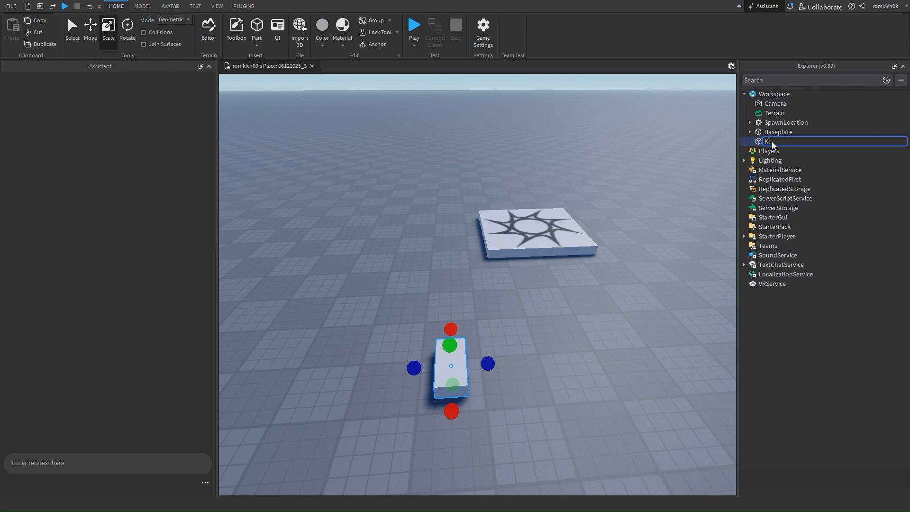
type("KillBrick")
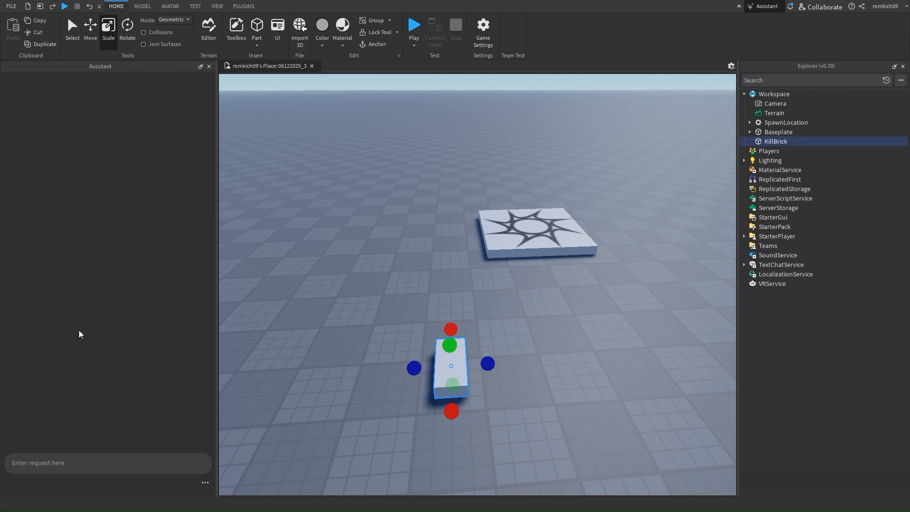
left_click(108, 463)
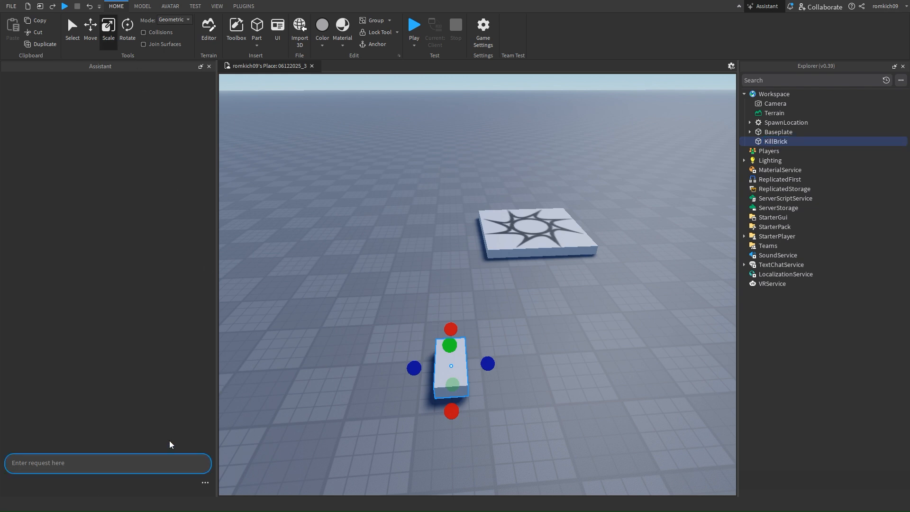
- Ask the Assistant to 'make me a kill brick' and accept the generated KillBrickScript into KillBrick
type("make me")
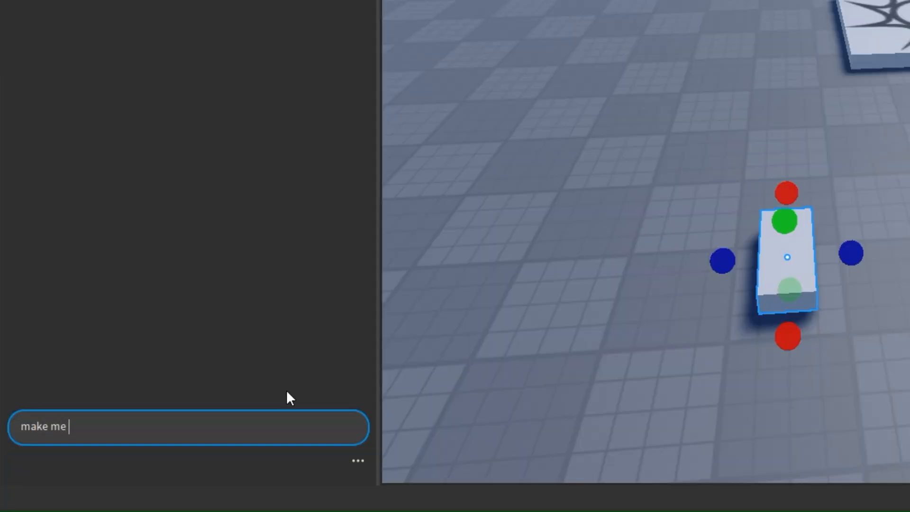
type("a kill brick")
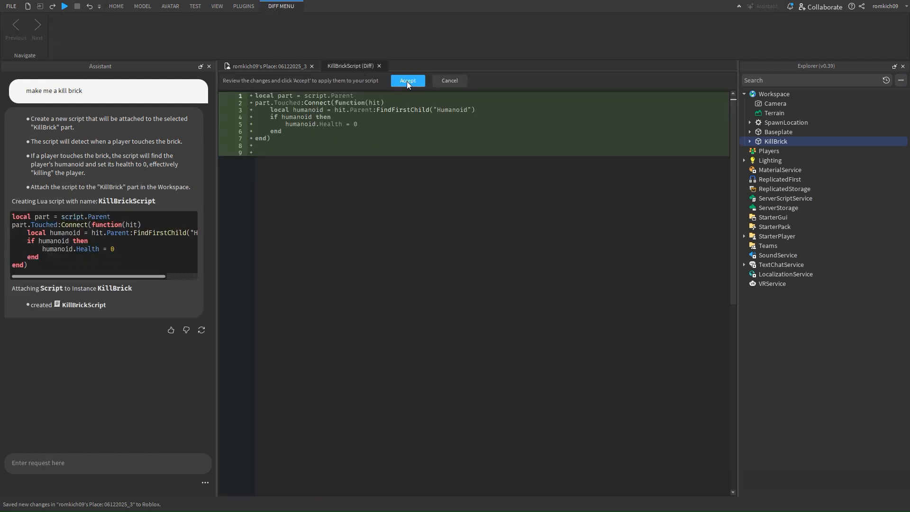
left_click(407, 79)
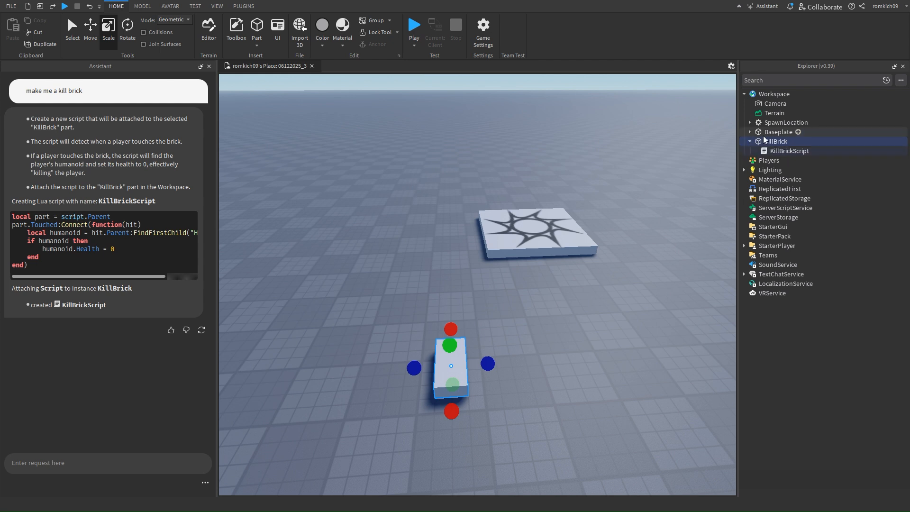
left_click(789, 150)
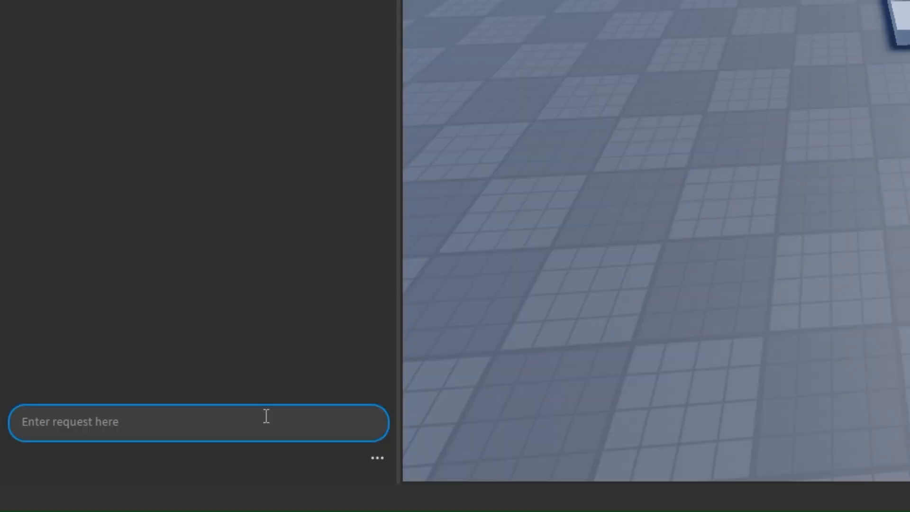
- Ask the Assistant to create a leaderstat that gives 10 points every second
type("create a leadrs")
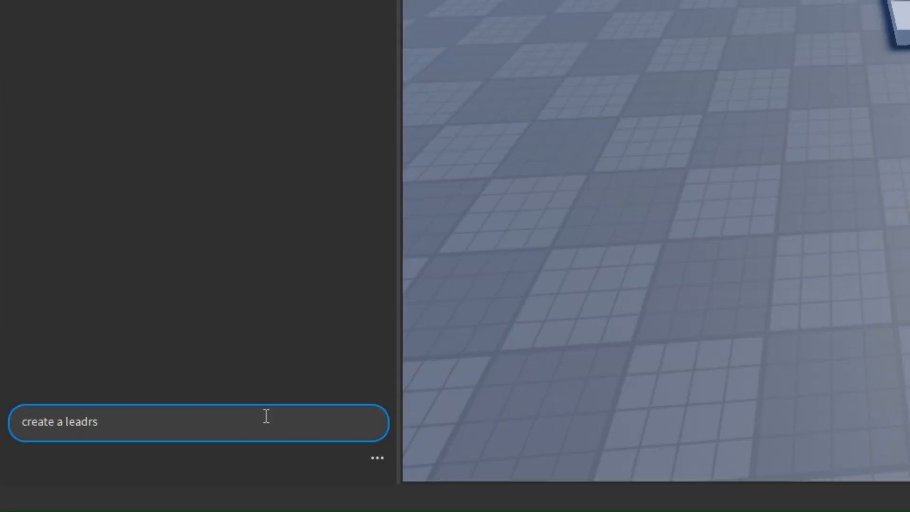
type("tat that")
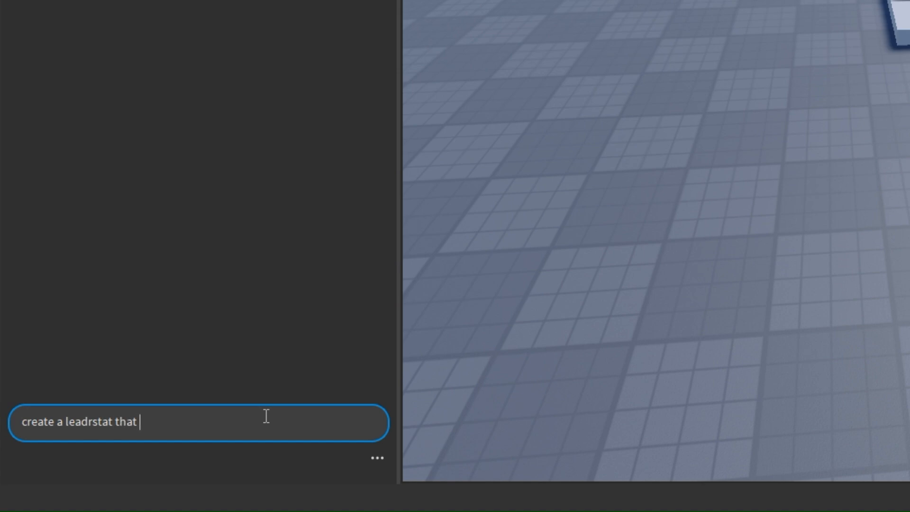
type("will give me 1")
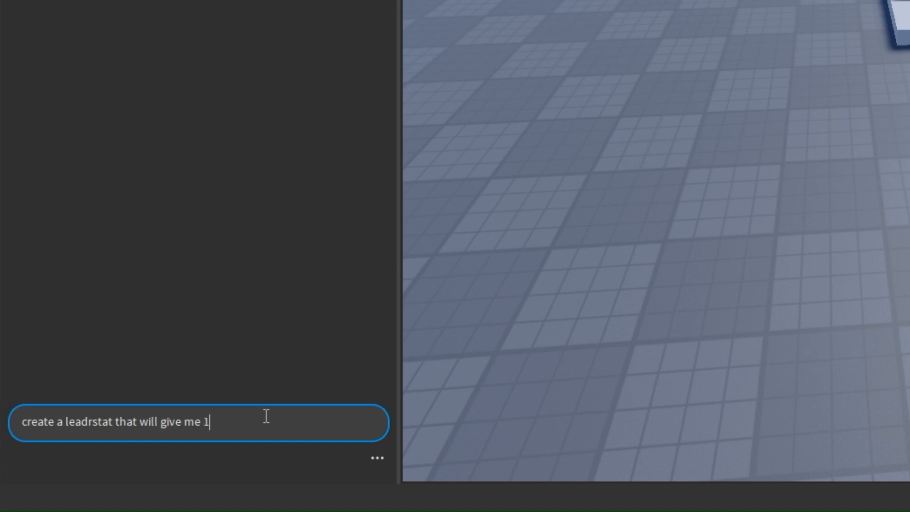
type("0 points ev")
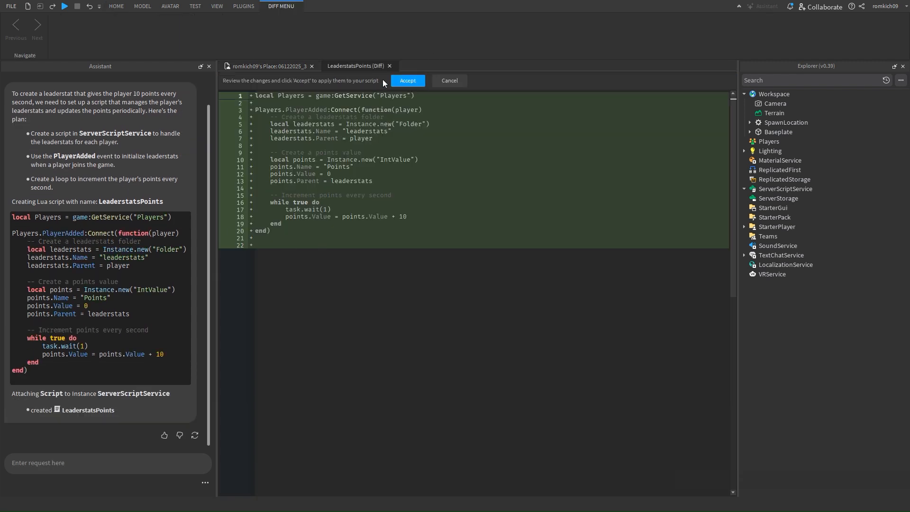
- Accept LeaderstatsPoints into ServerScriptService and view its code
left_click(407, 80)
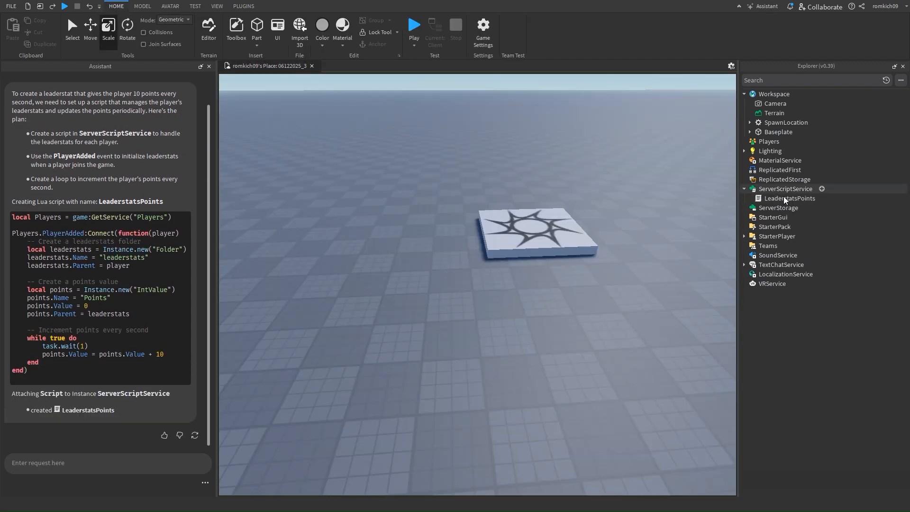
double_click(789, 198)
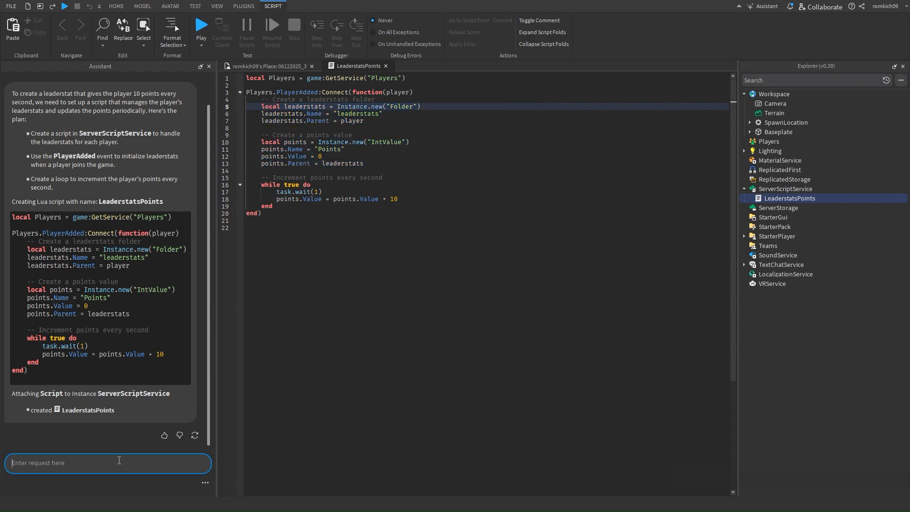
- Ask the Assistant to explain this code and read through its reply
type("explain thi")
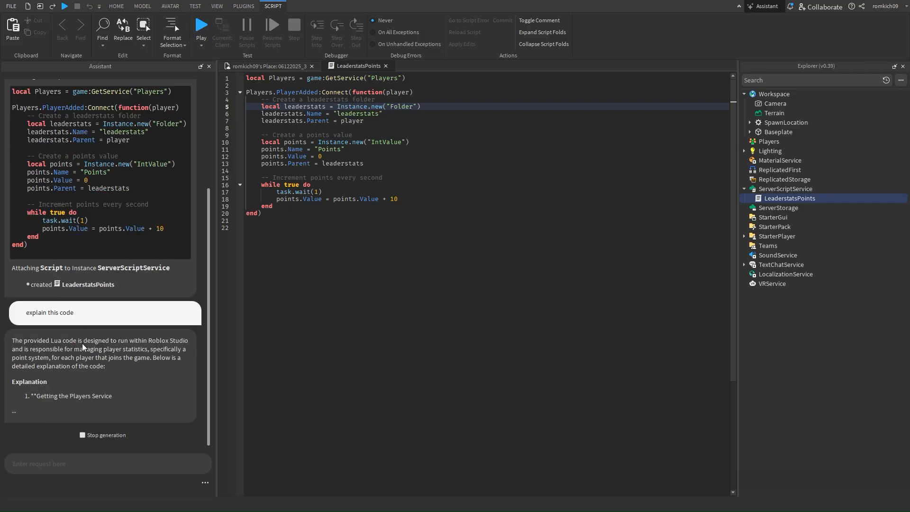
scroll("down", 3)
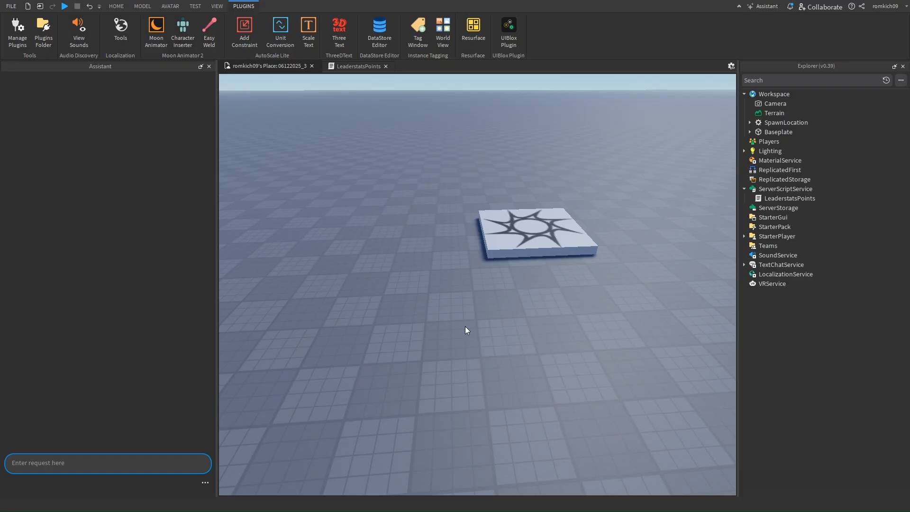
- Ask the Assistant to add a datastore so points load when a player joins and save when they leave
type("add a data")
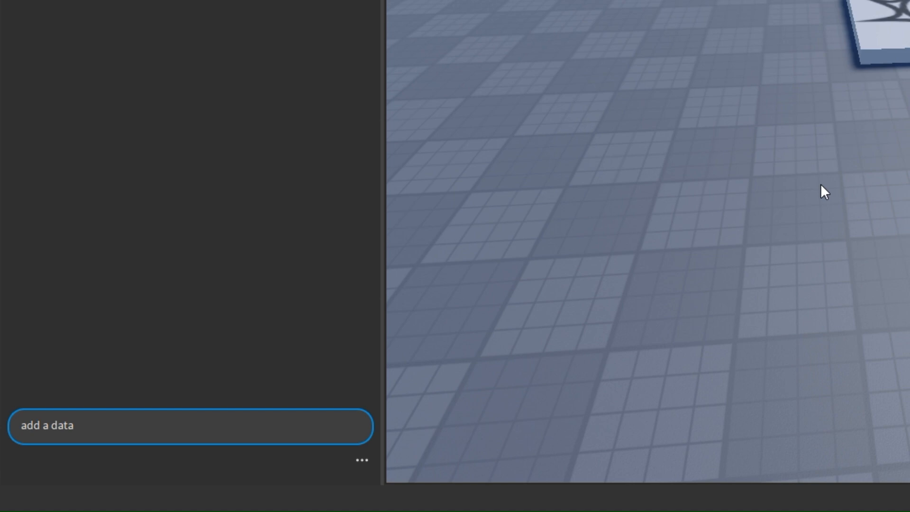
type("store to")
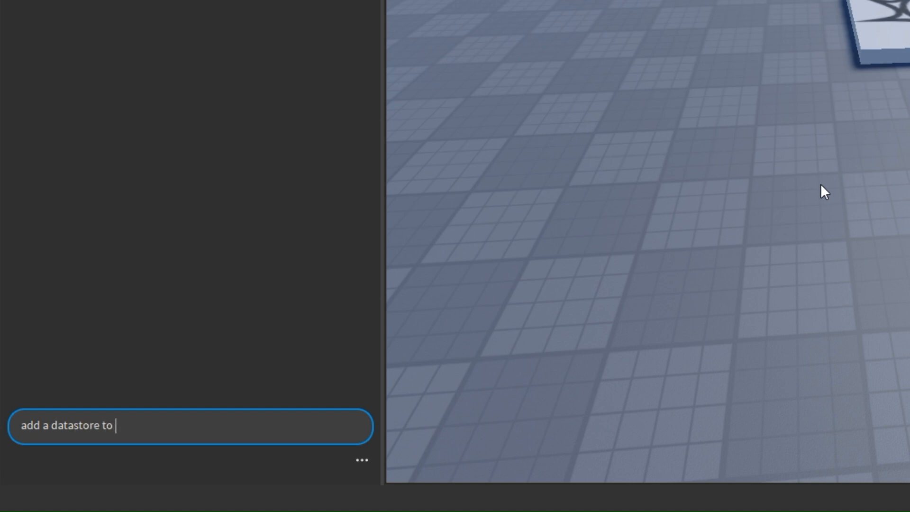
type("the script s")
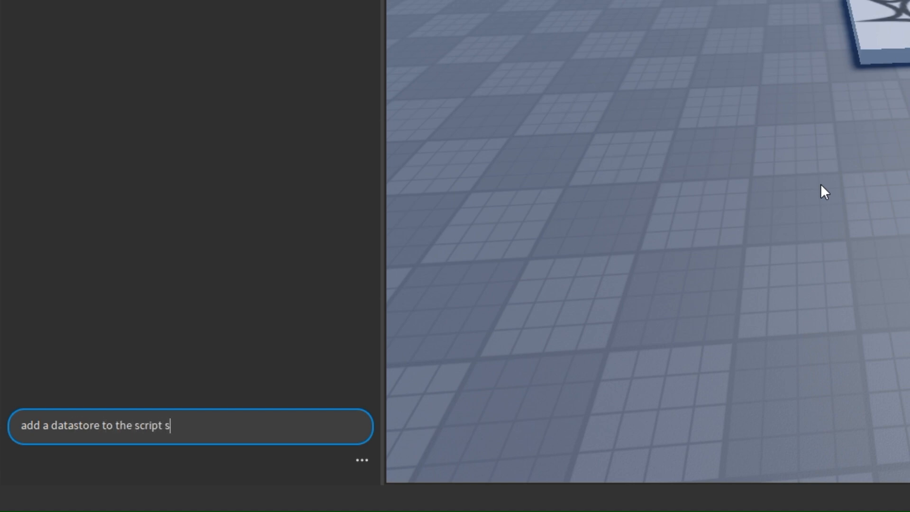
type("o when a player joins it")
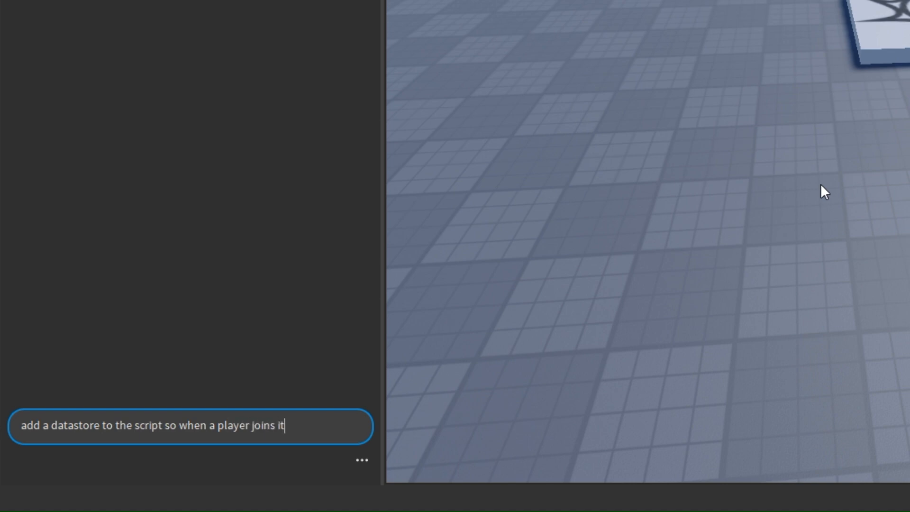
type("laods in the points and when a player l")
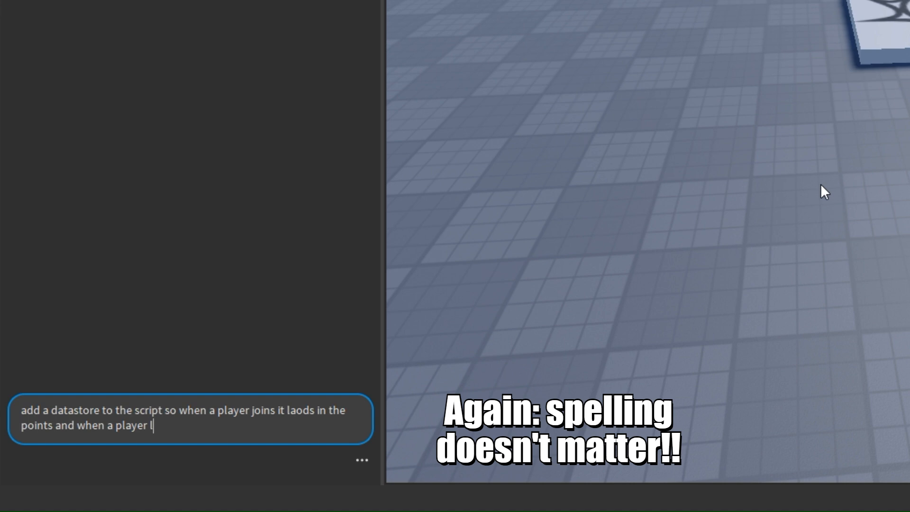
type("eaves it saves the")
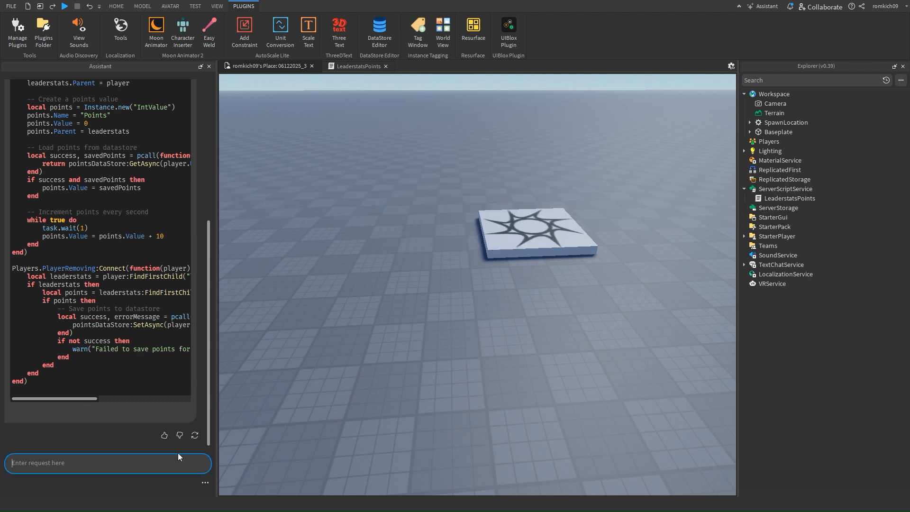
mouse_move(123, 399)
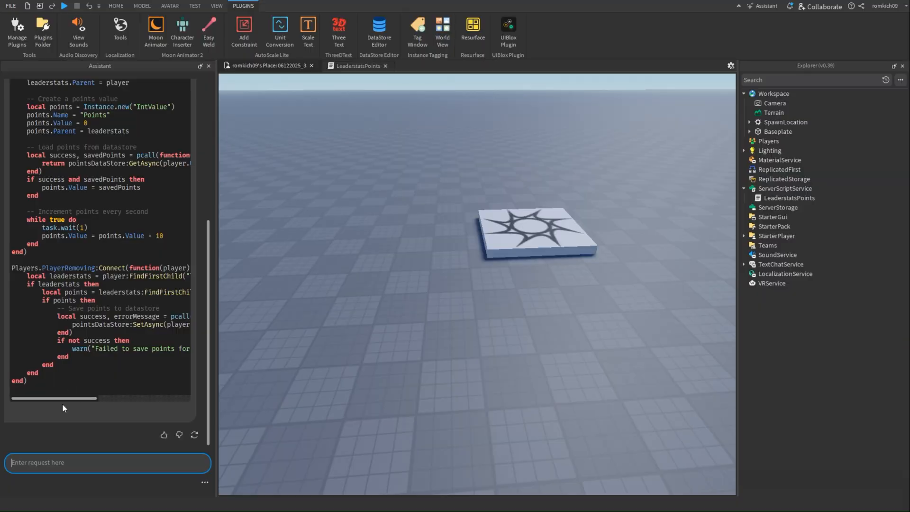
mouse_move(86, 358)
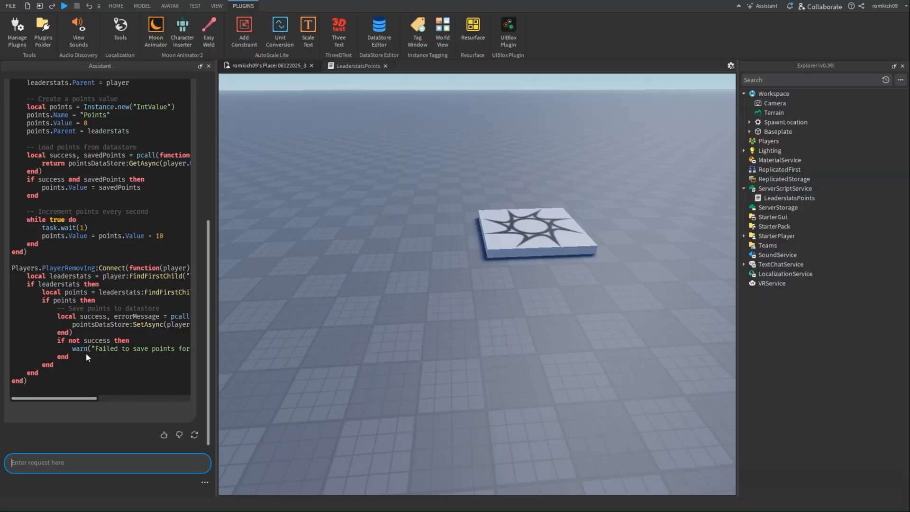
mouse_move(96, 339)
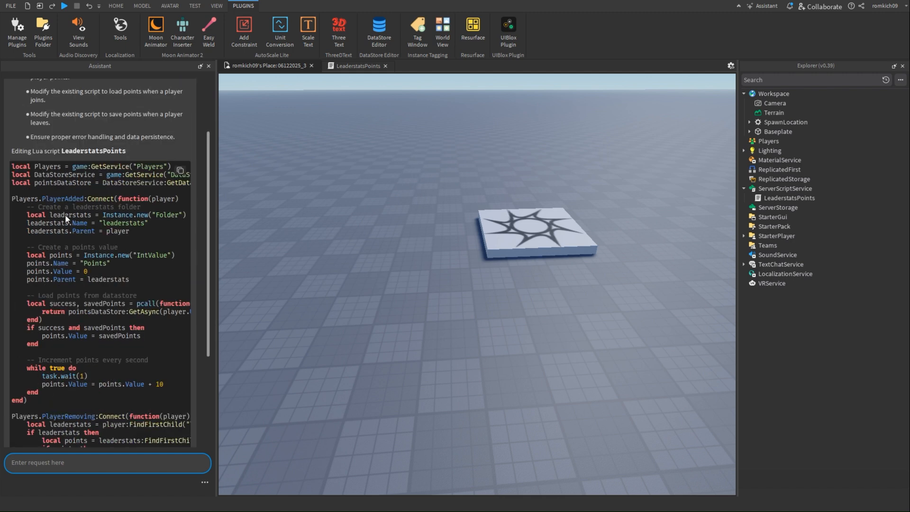
mouse_move(106, 254)
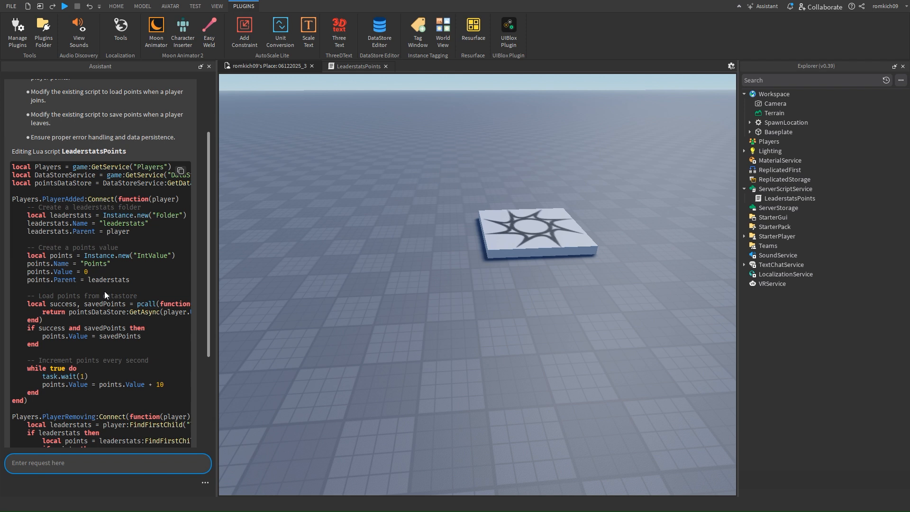
mouse_move(153, 335)
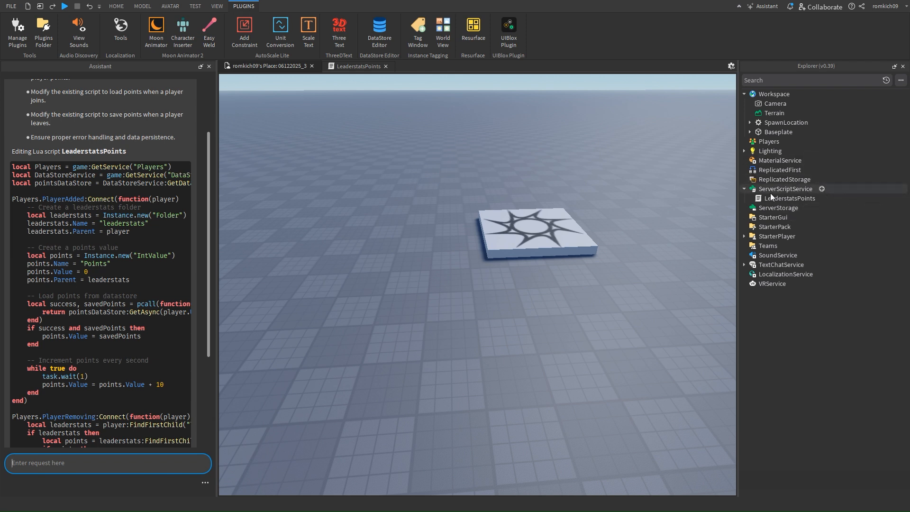
- Select an item in Explorer after reviewing the datastore edit to LeaderstatsPoints
left_click(745, 236)
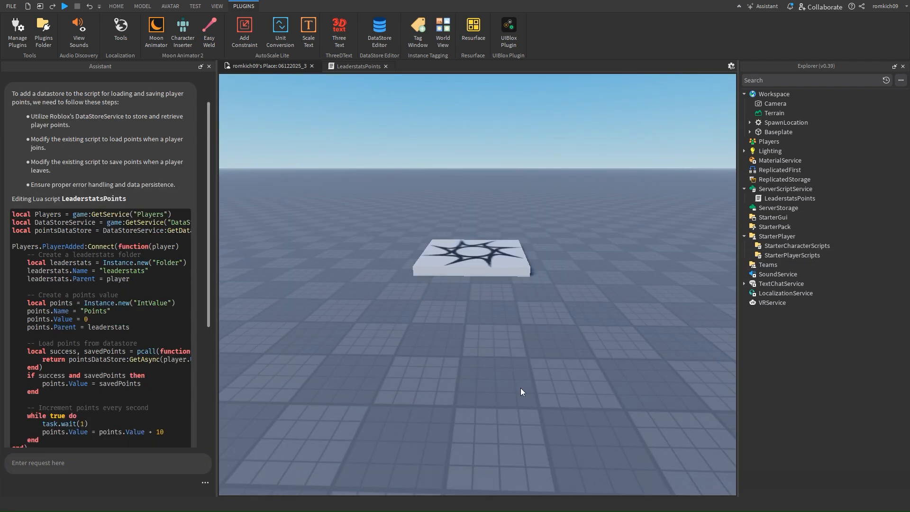
mouse_move(382, 353)
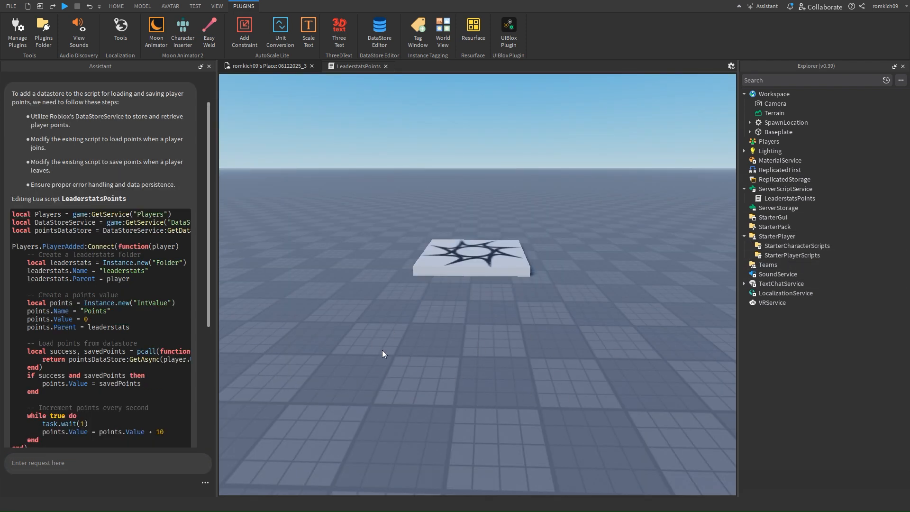